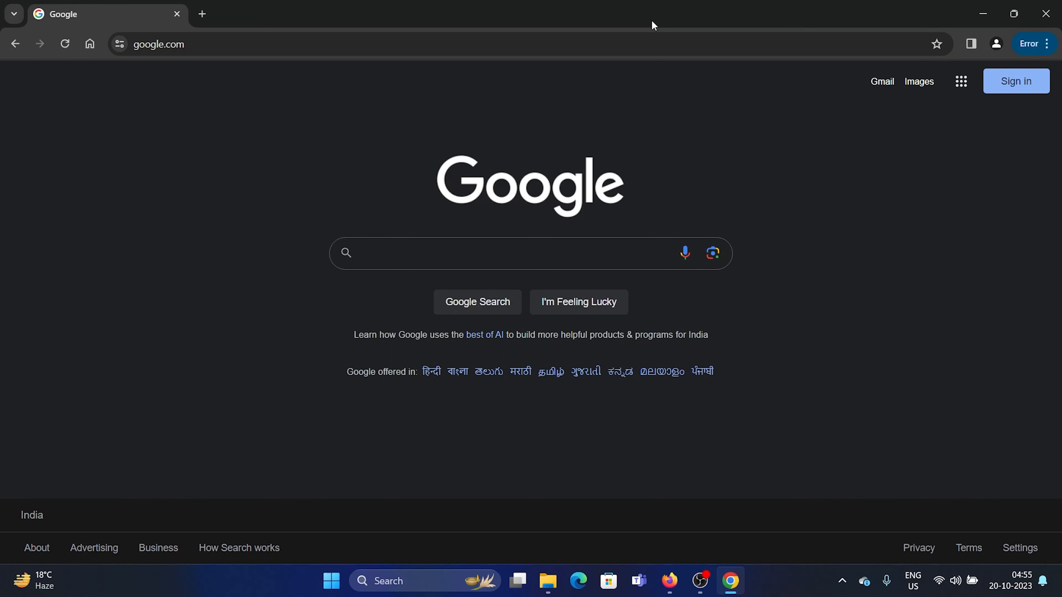
Reach the Privacy and security page of Chrome settings from the three-dot menu
left_click(474, 253)
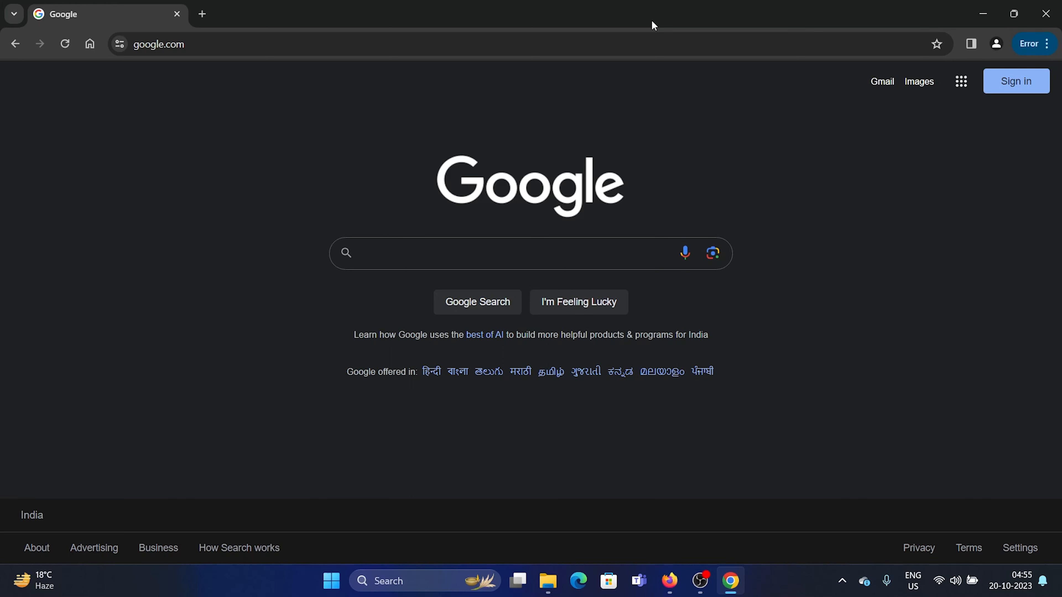
mouse_move(649, 155)
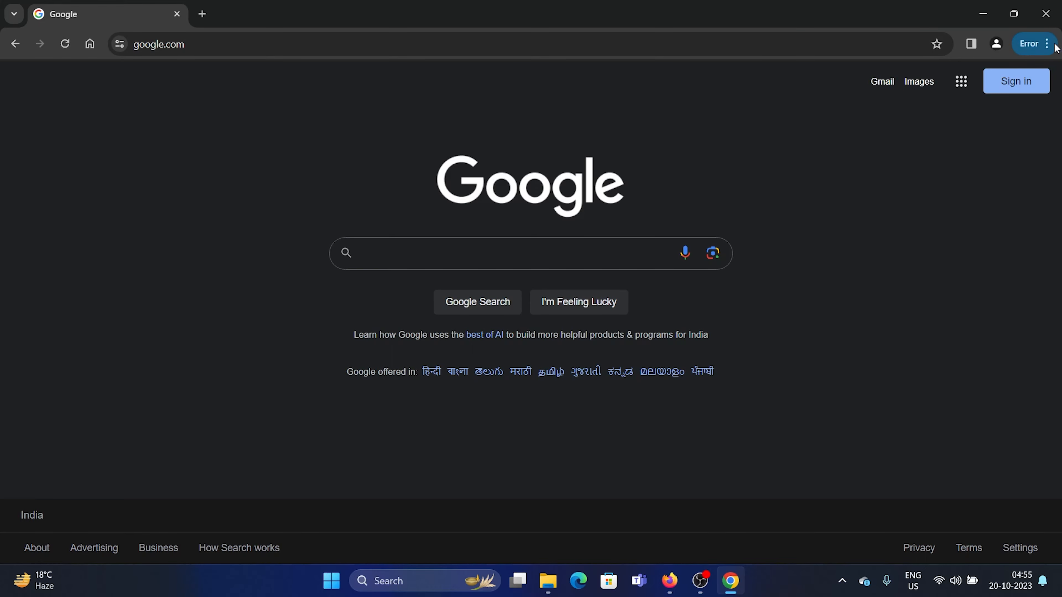
left_click(1046, 43)
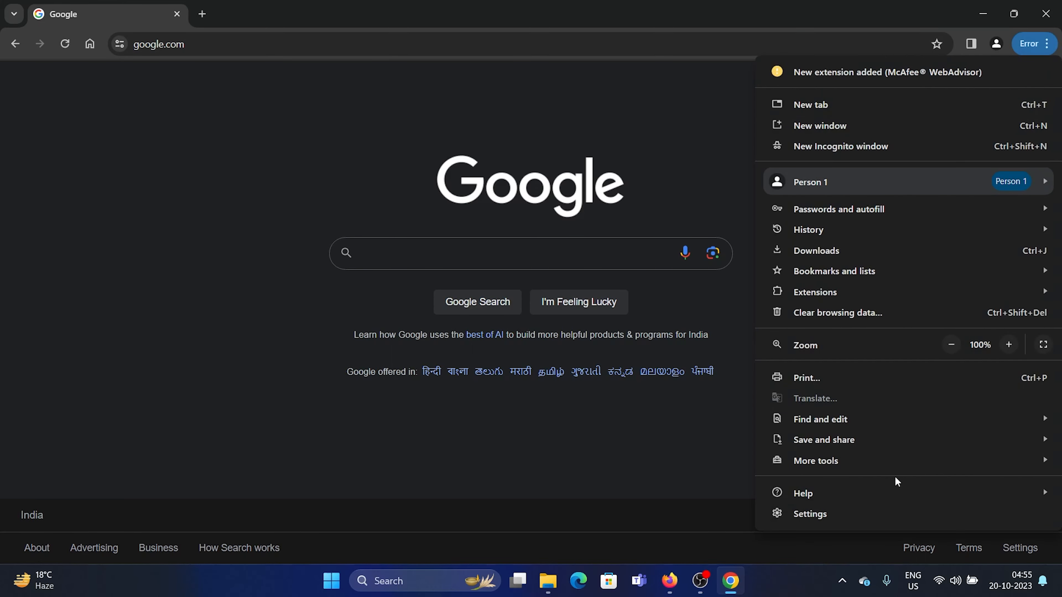
left_click(809, 513)
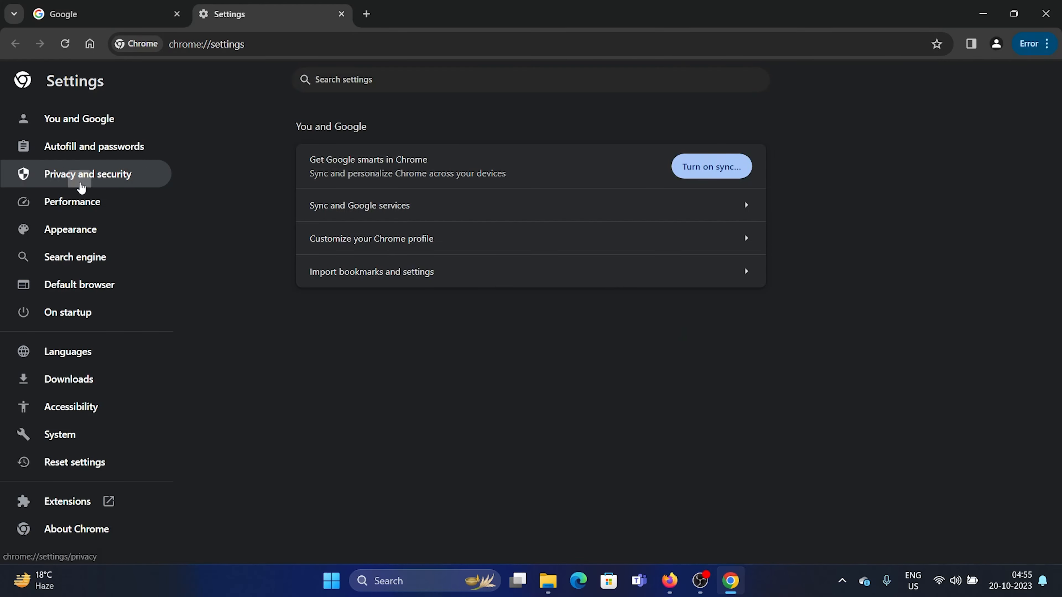
left_click(88, 174)
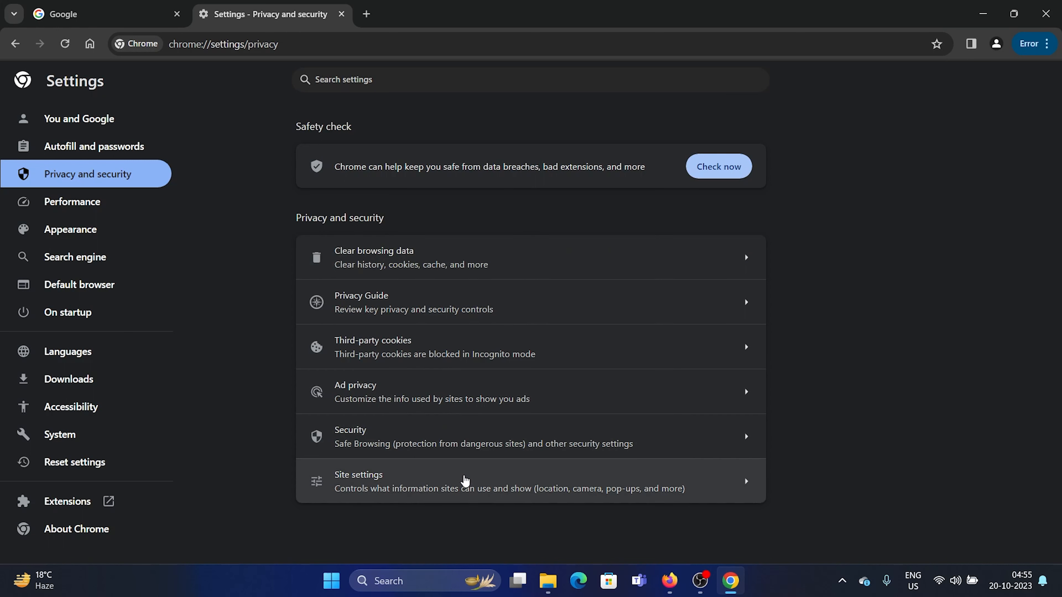
Show the Camera permission page via Site settings
left_click(463, 480)
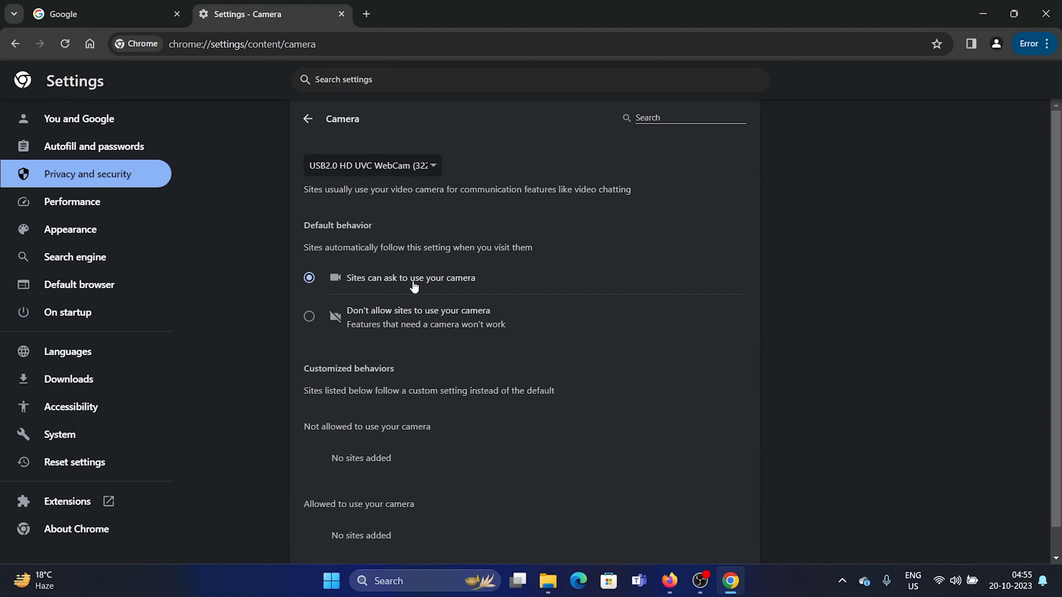
mouse_move(488, 286)
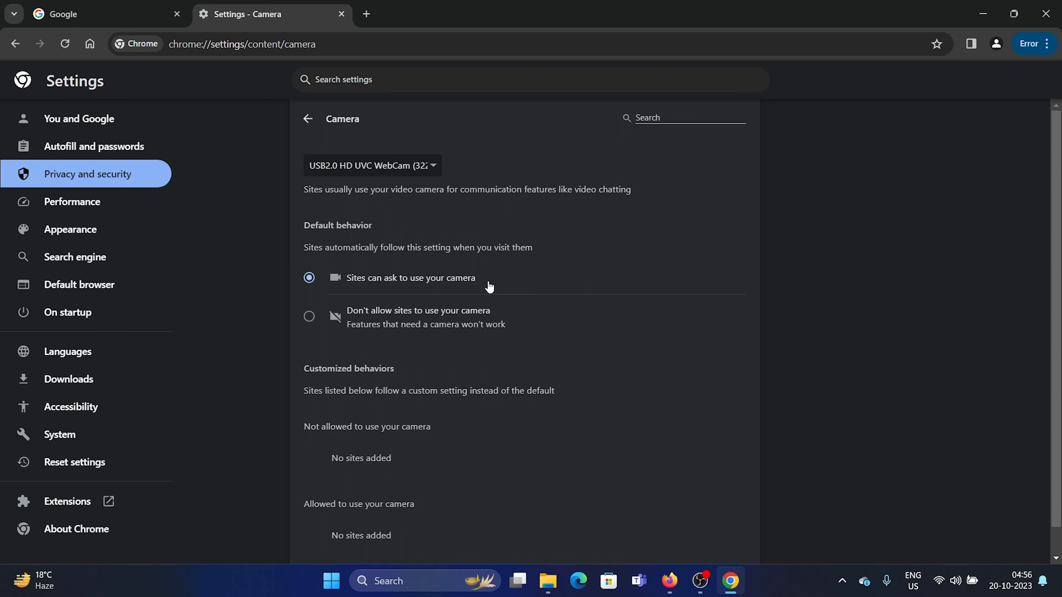
mouse_move(357, 316)
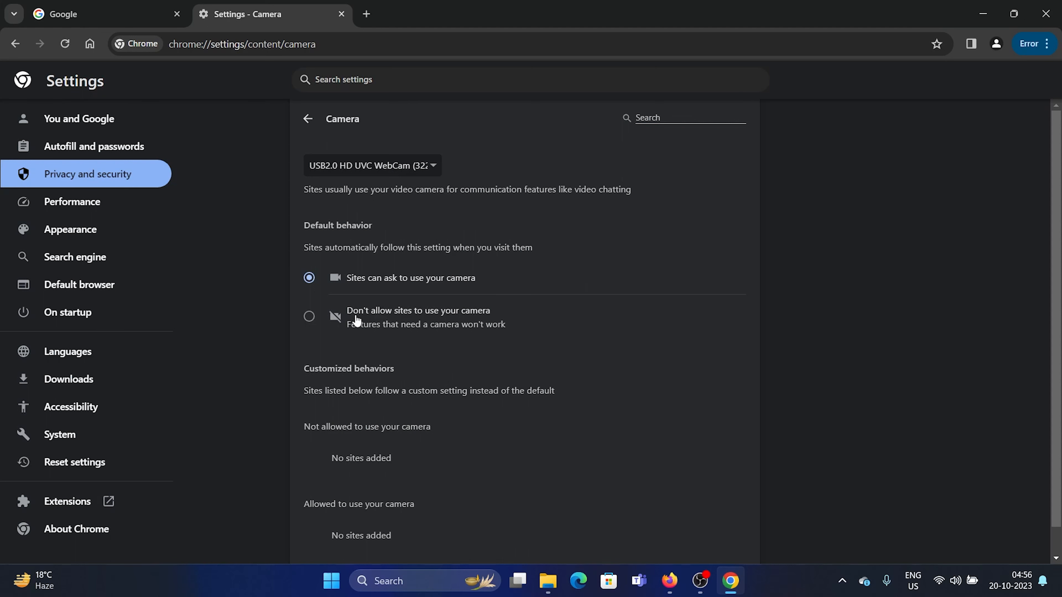
Set Default behavior to 'Don't allow sites to use your camera'
left_click(310, 316)
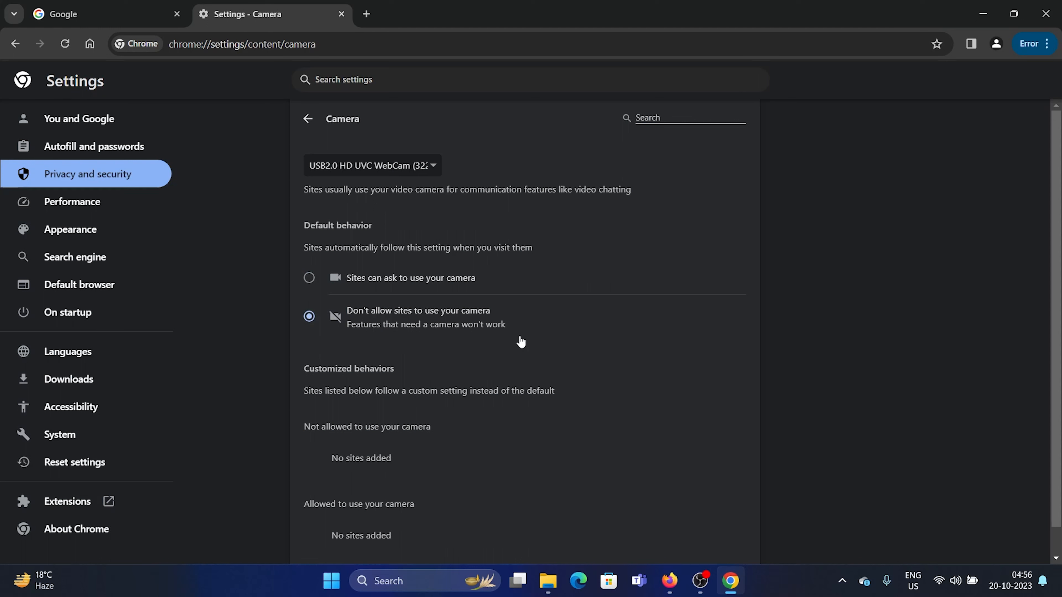
mouse_move(547, 304)
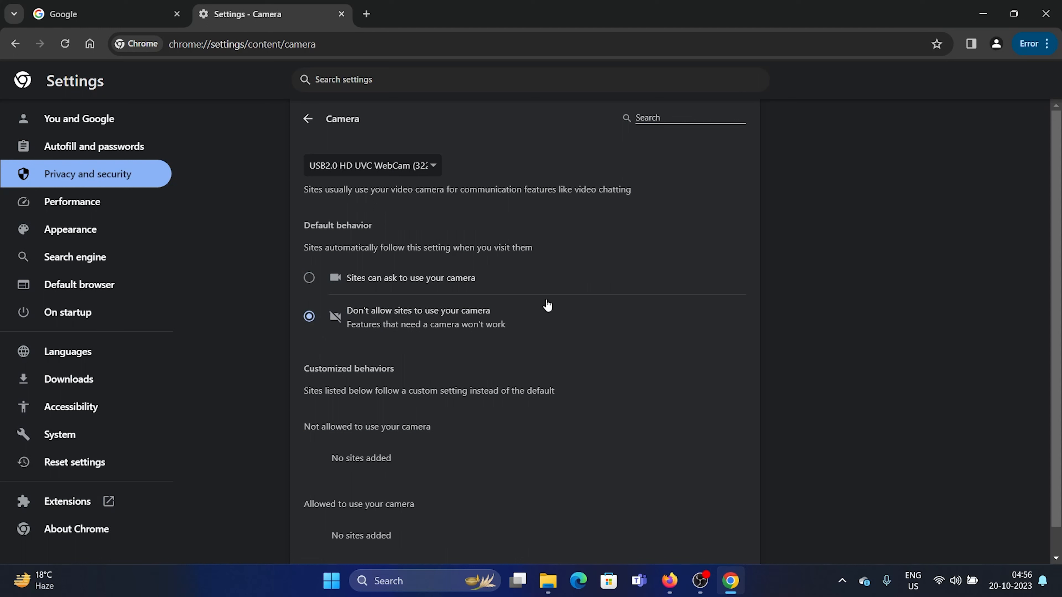
mouse_move(542, 350)
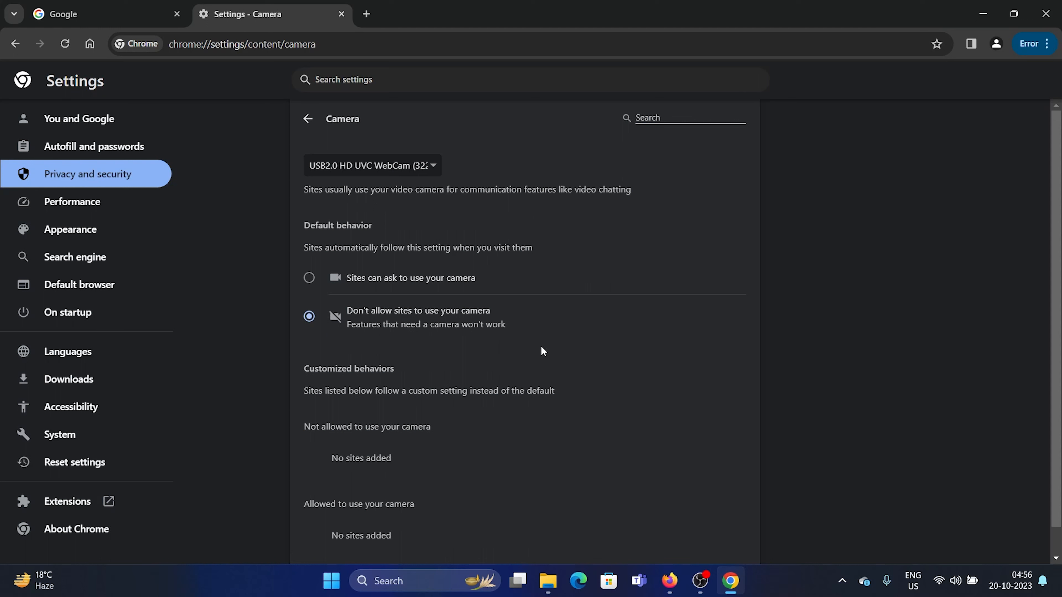
mouse_move(477, 274)
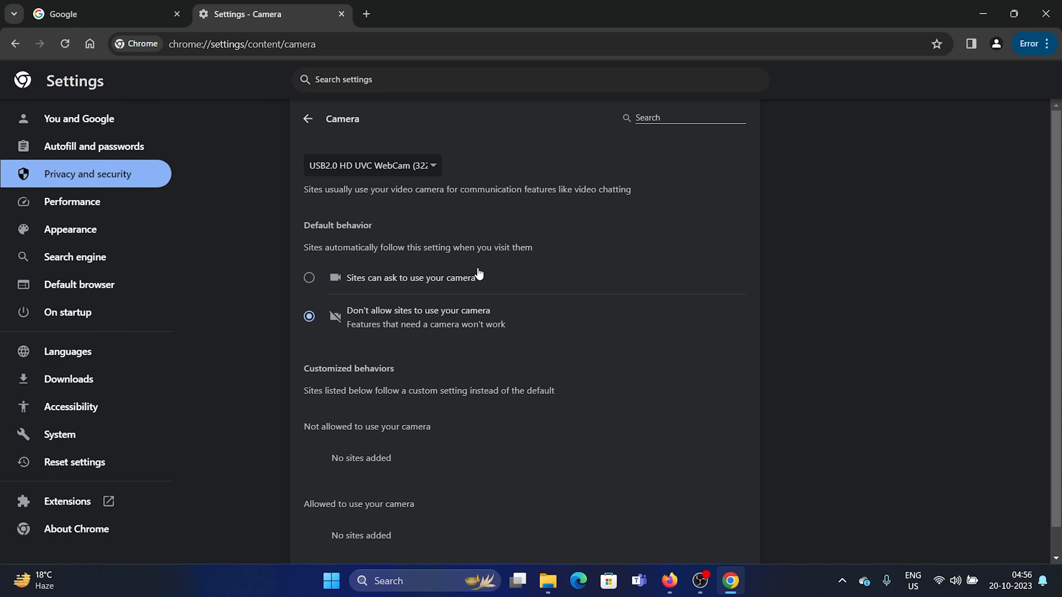
mouse_move(313, 271)
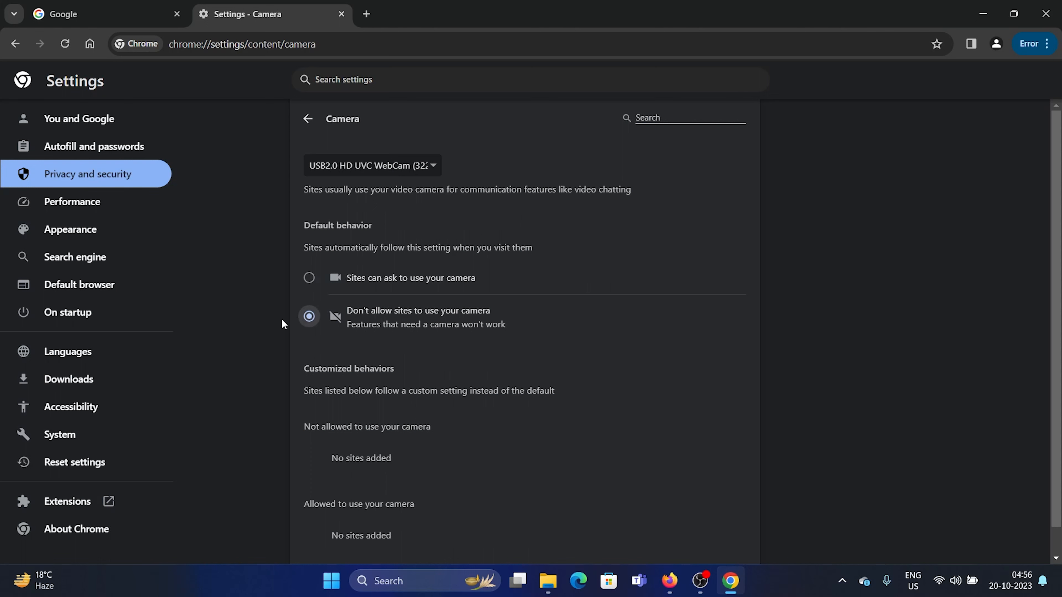
mouse_move(338, 296)
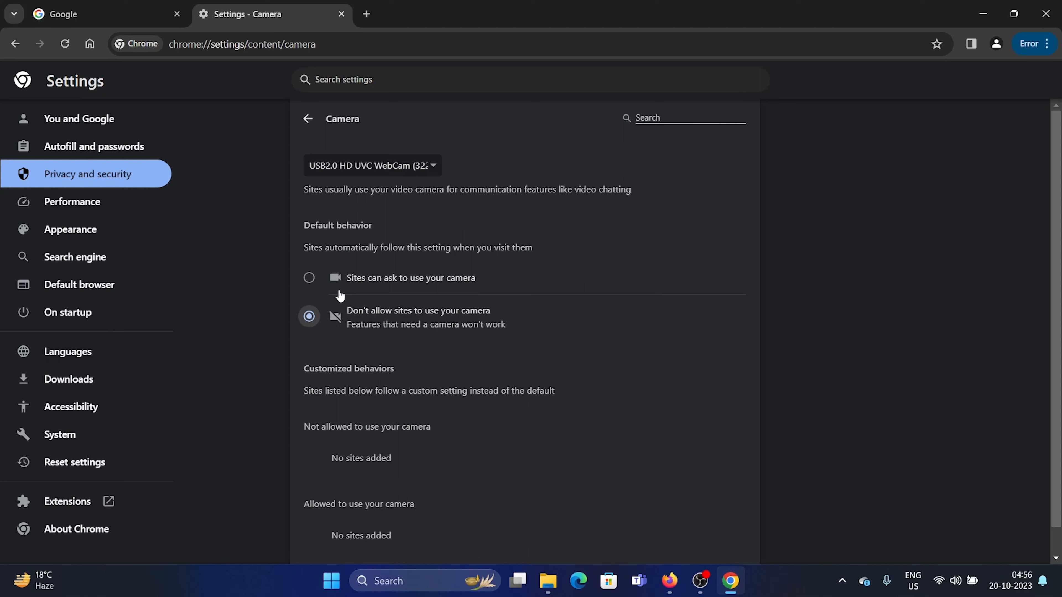
mouse_move(395, 302)
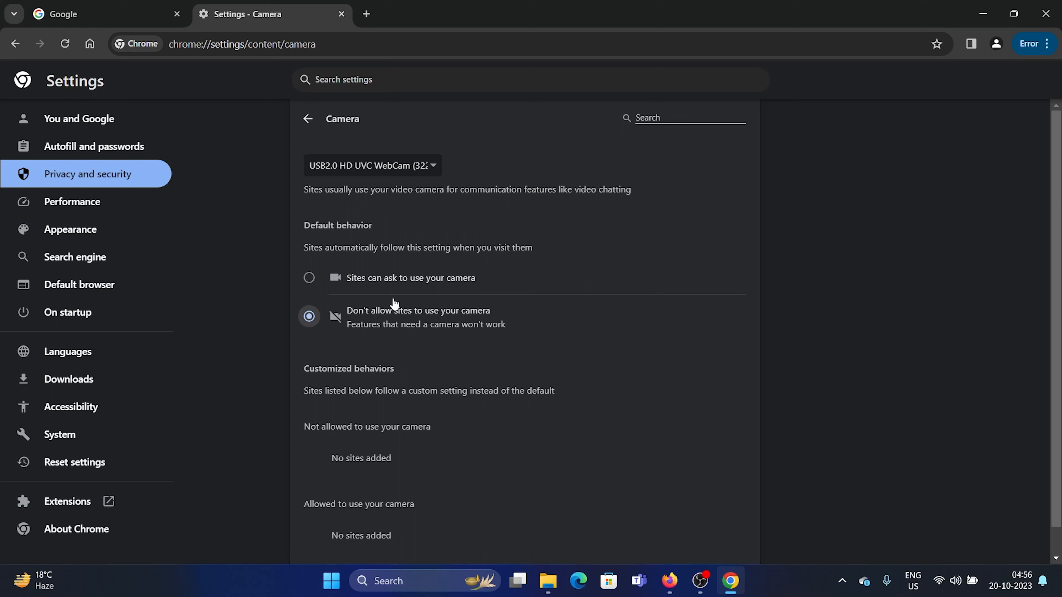
mouse_move(393, 284)
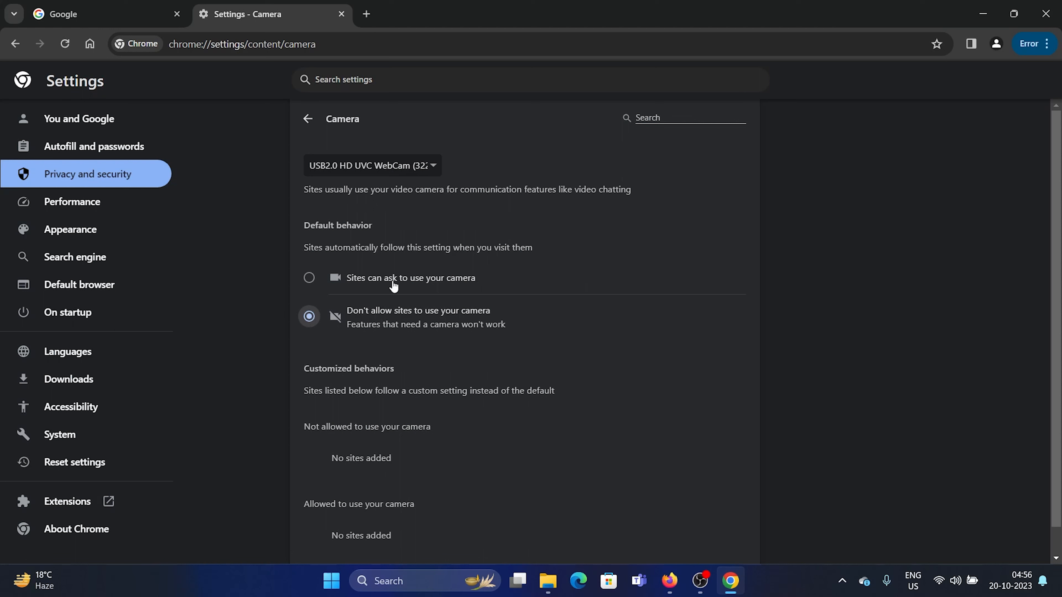
Set Default behavior back to 'Sites can ask to use your camera'
left_click(308, 278)
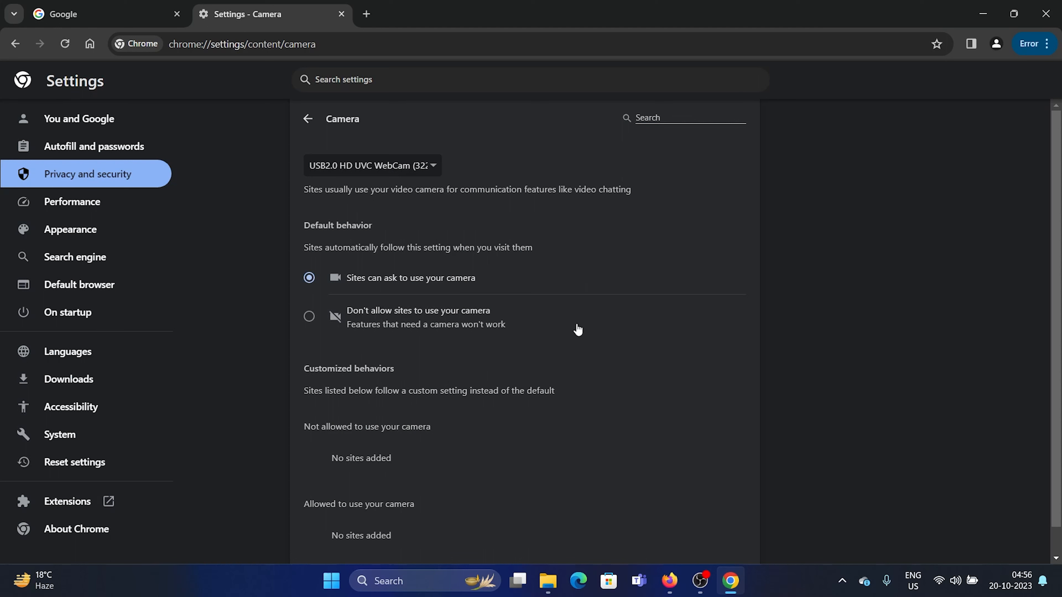
mouse_move(534, 327)
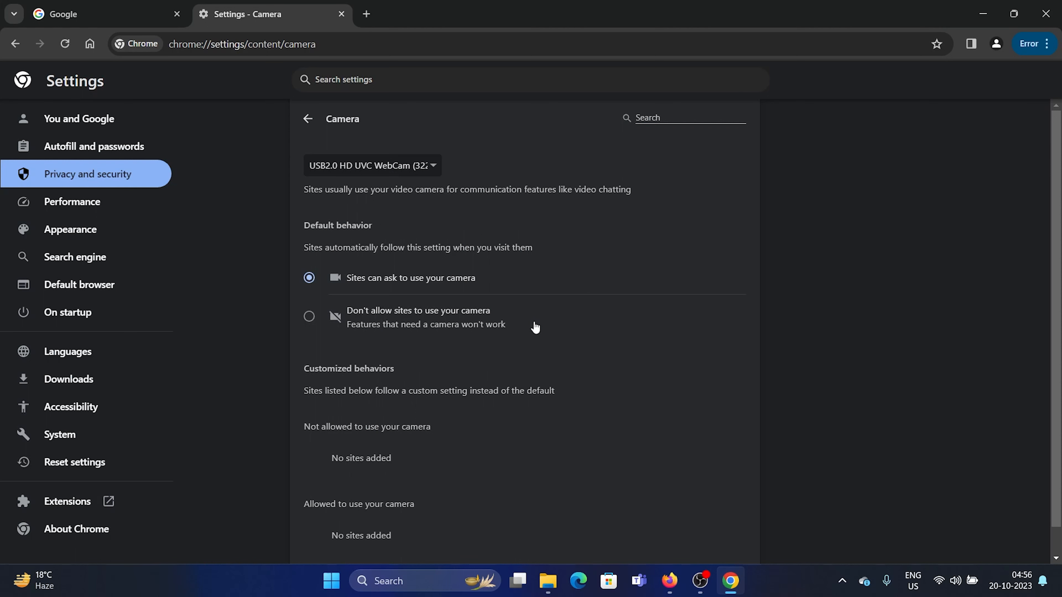
mouse_move(533, 329)
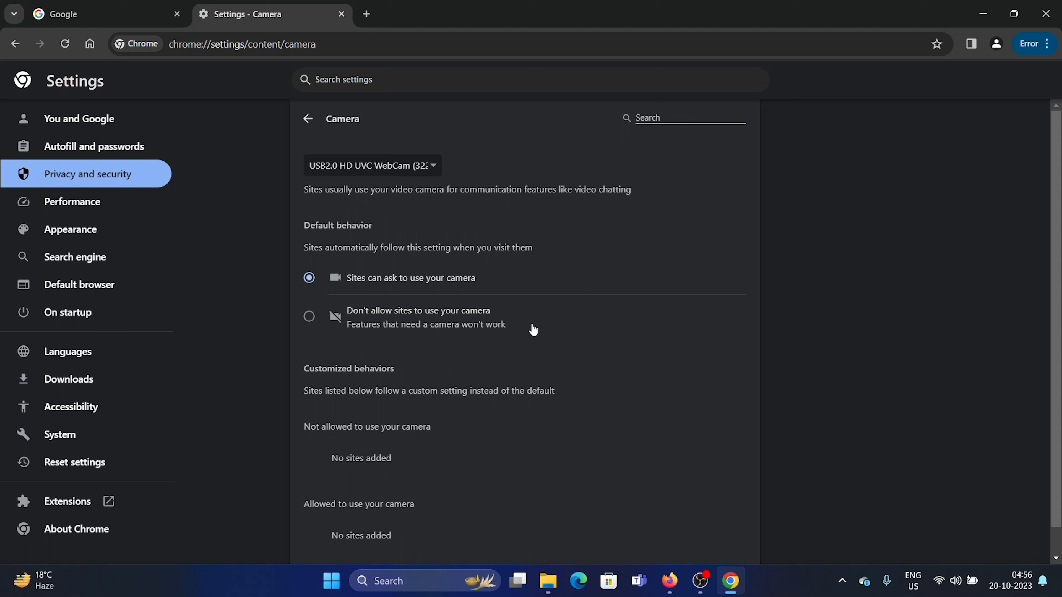